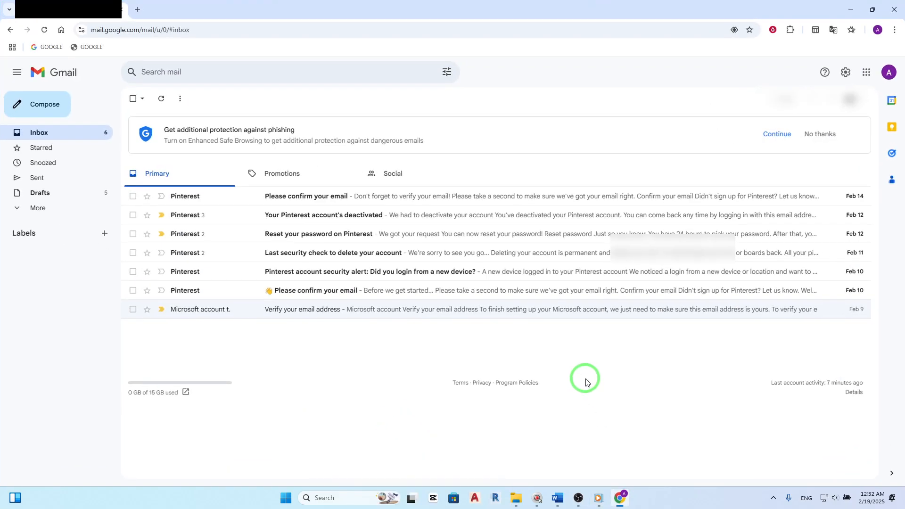
mouse_move(683, 316)
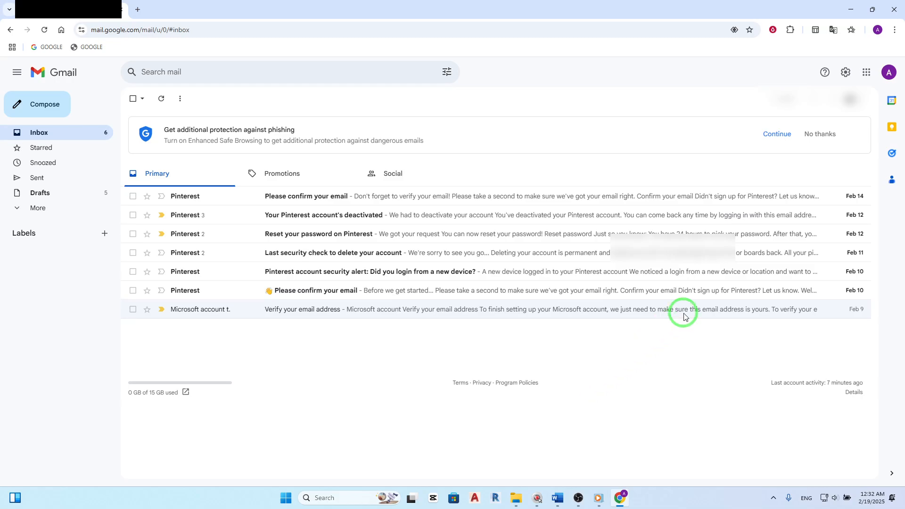
- Open the account menu from the Gmail profile avatar
left_click(890, 71)
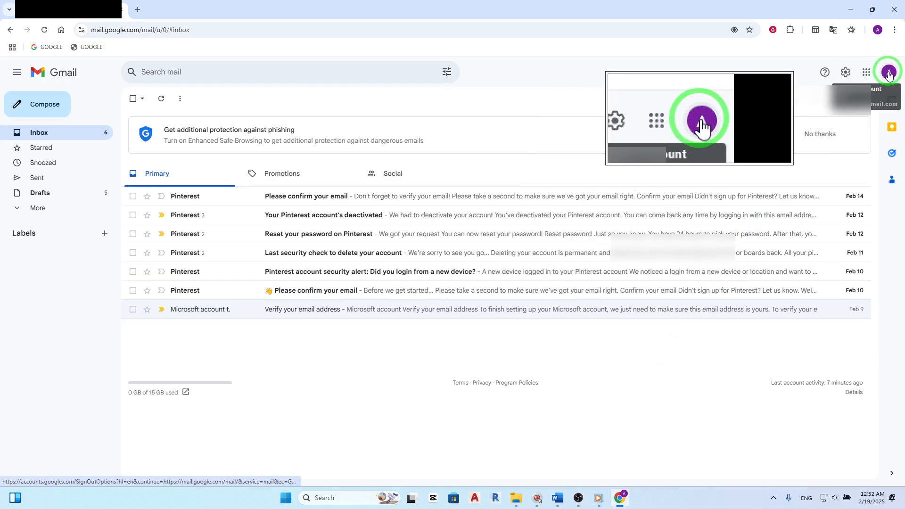
left_click(889, 71)
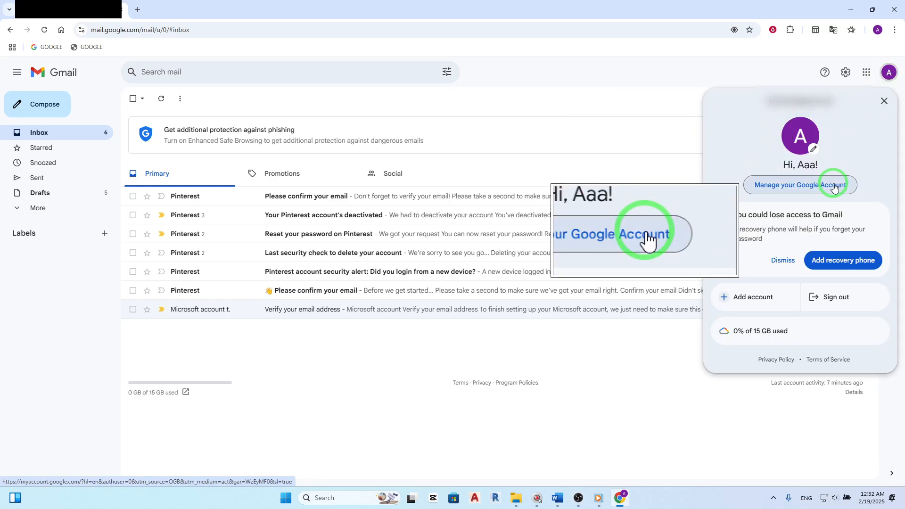
- Go to 'Manage your Google Account' to reach the Google Account home page
left_click(800, 184)
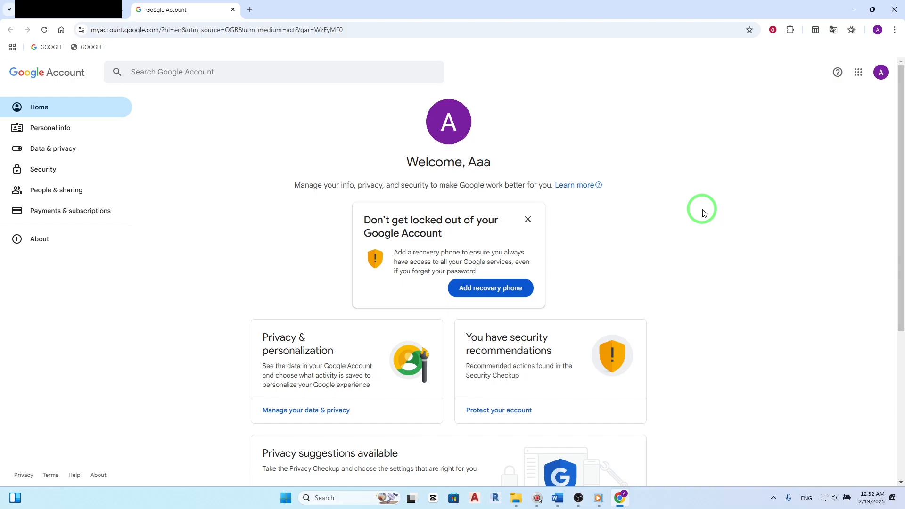
mouse_move(601, 168)
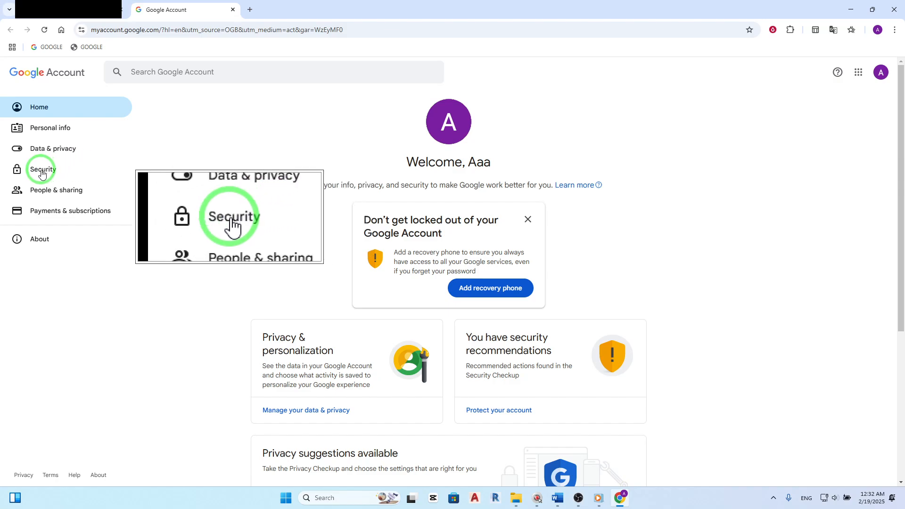
- Open Security, then head to 'Passkeys and security keys' under how you sign in
left_click(43, 169)
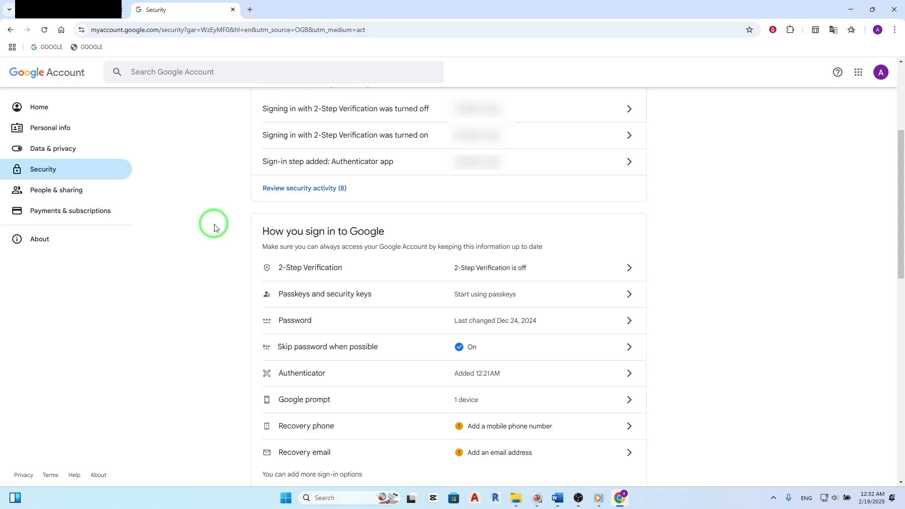
mouse_move(243, 235)
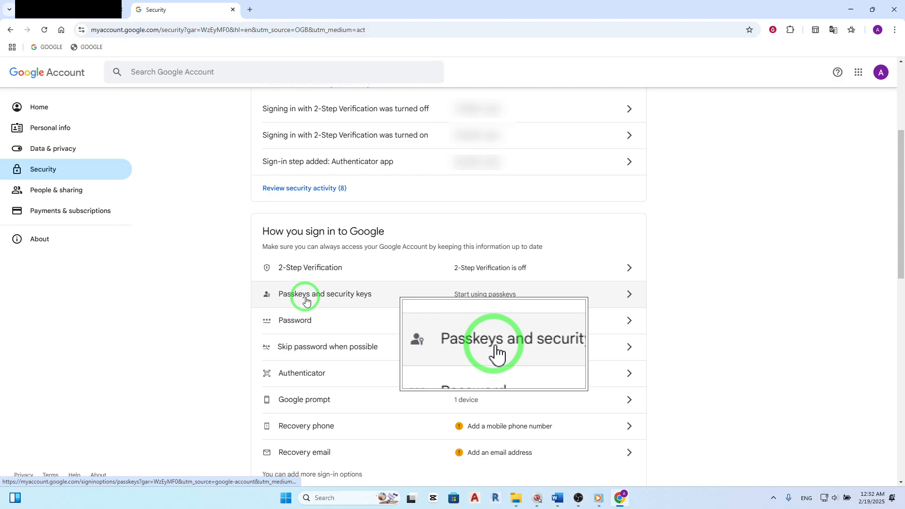
left_click(326, 294)
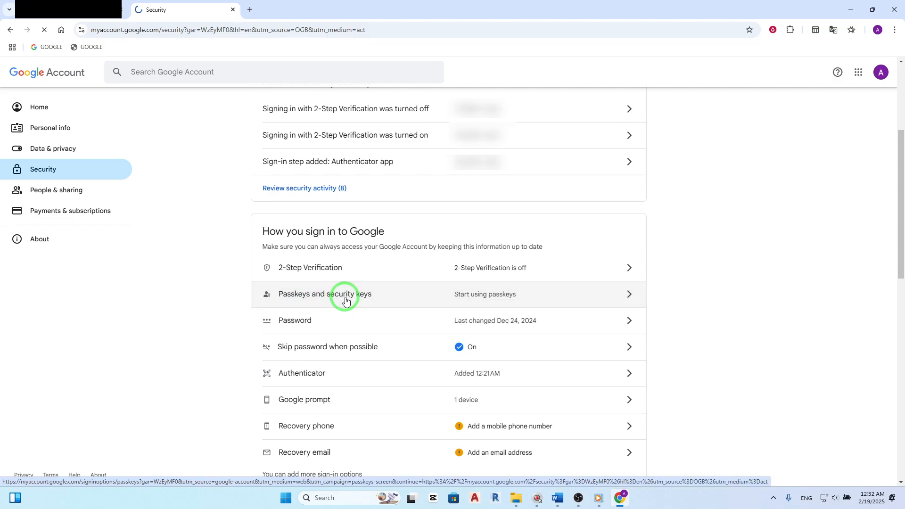
- Open 'Passkeys and security keys' and start creating a passkey
left_click(324, 294)
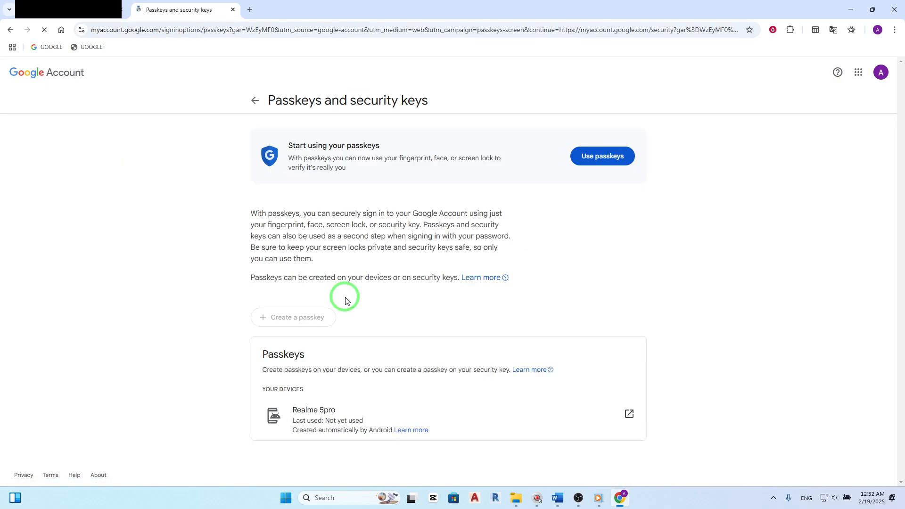
left_click(602, 156)
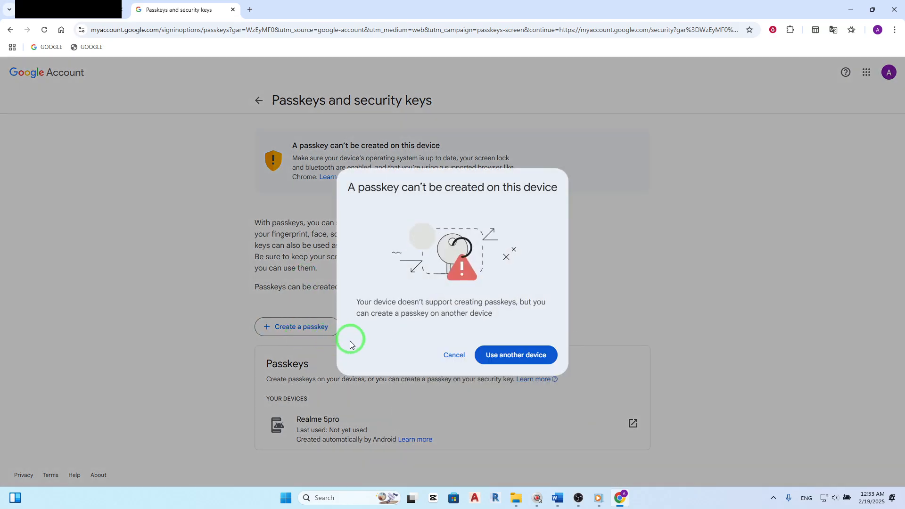
mouse_move(406, 353)
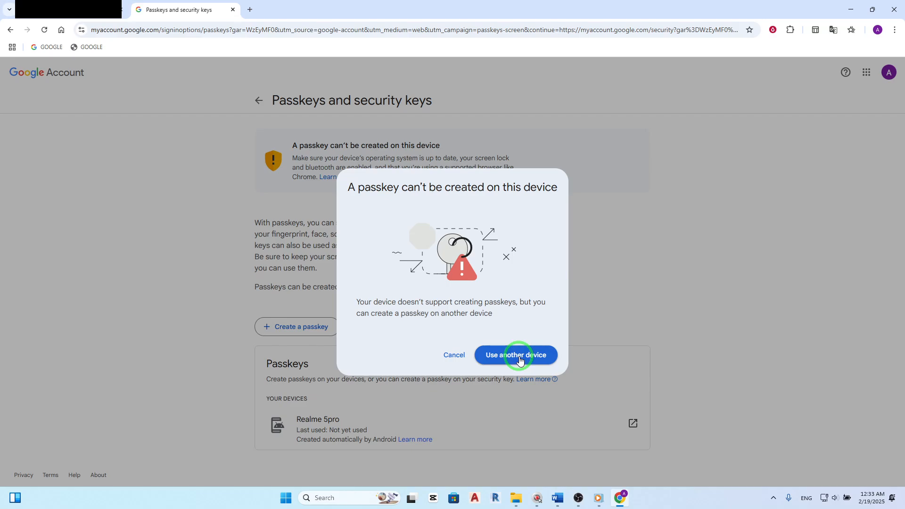
- Choose 'Use another device' to create the passkey elsewhere
left_click(515, 354)
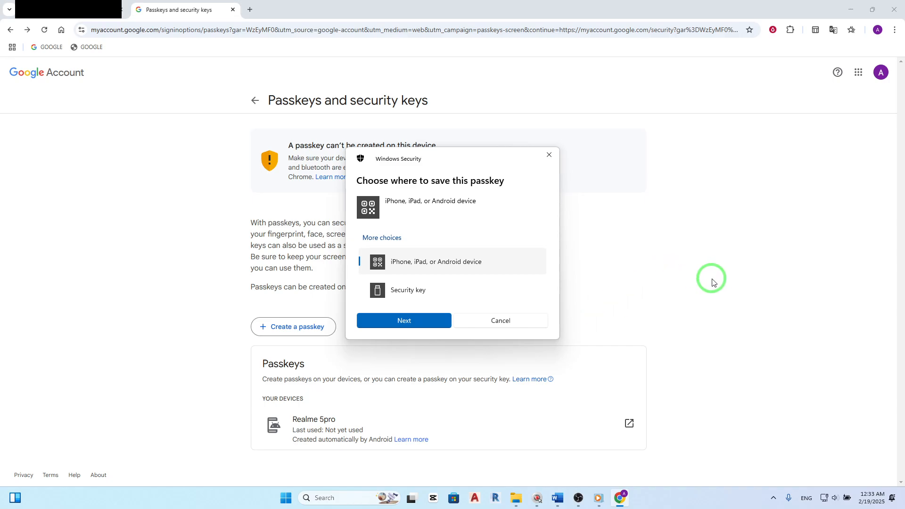
mouse_move(728, 269)
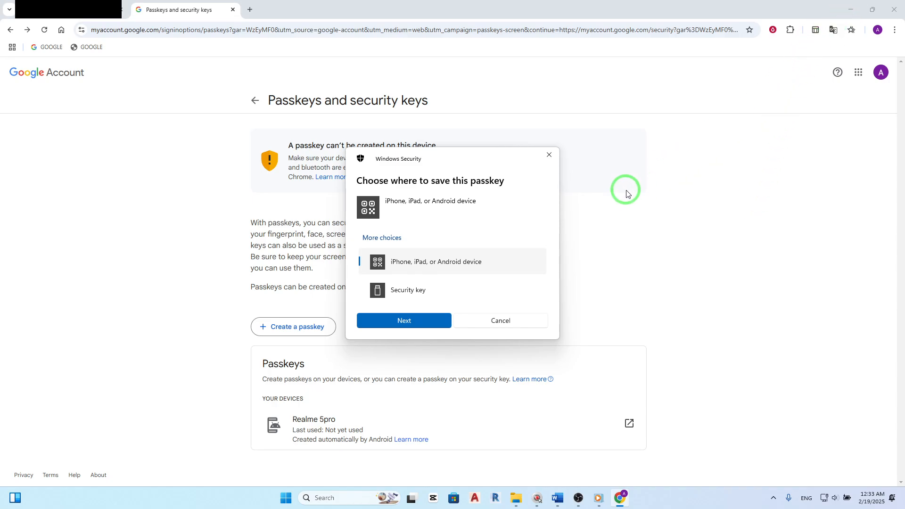
- Close the Windows Security 'Choose where to save this passkey' prompt
left_click(404, 320)
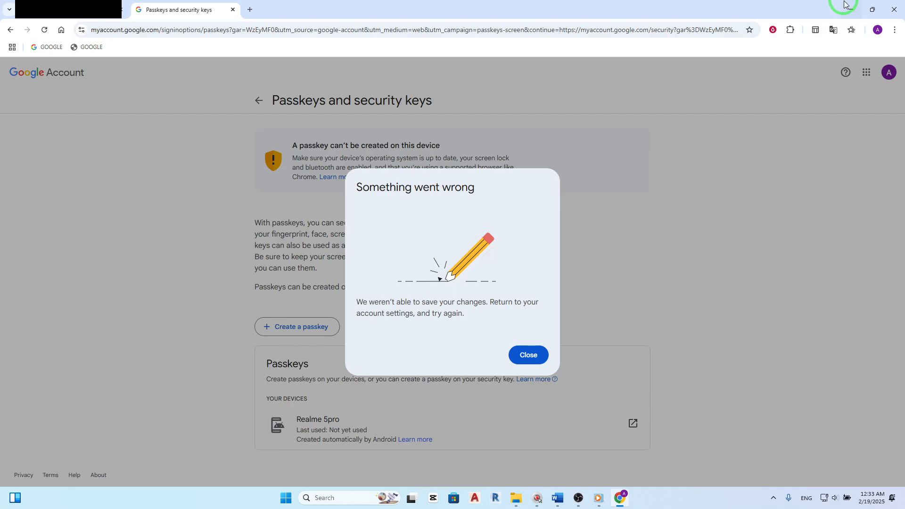